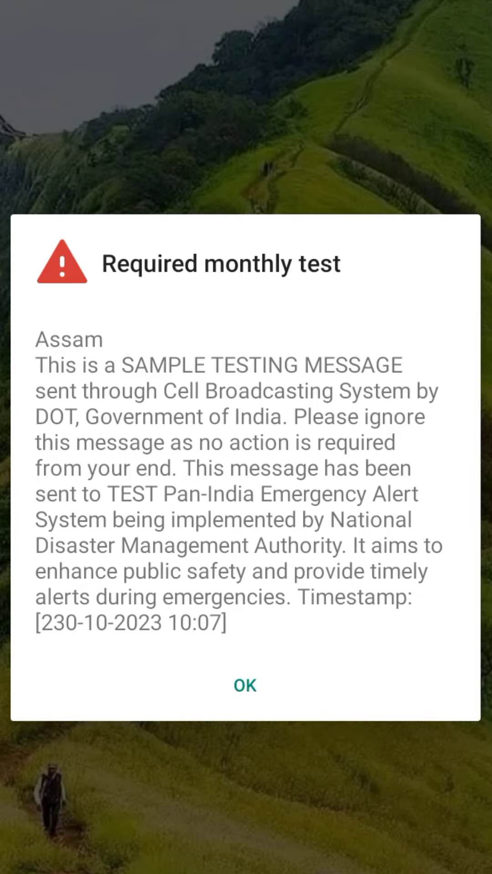
# Dismiss the Required monthly test alert and scroll the launcher to reach Settings.
pyautogui.click(244, 685)
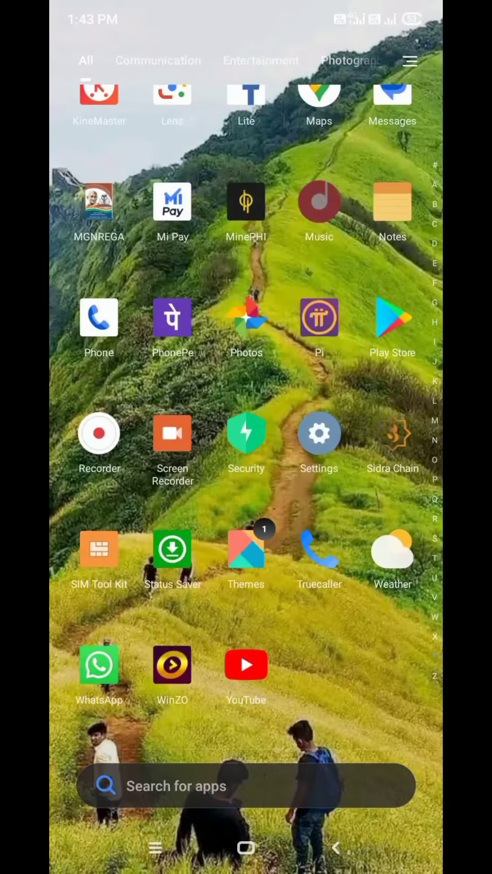
pyautogui.scroll(-3)
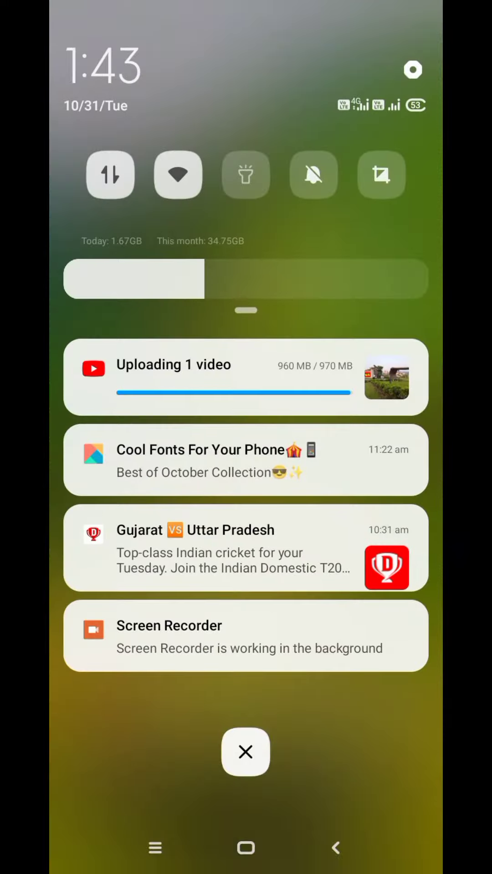
pyautogui.scroll(-3)
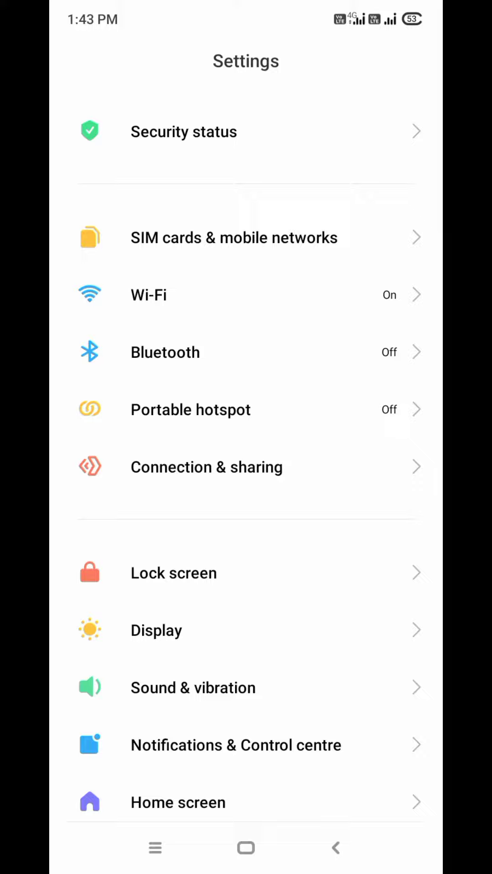
# Scroll down the Settings list and open Location.
pyautogui.scroll(-3)
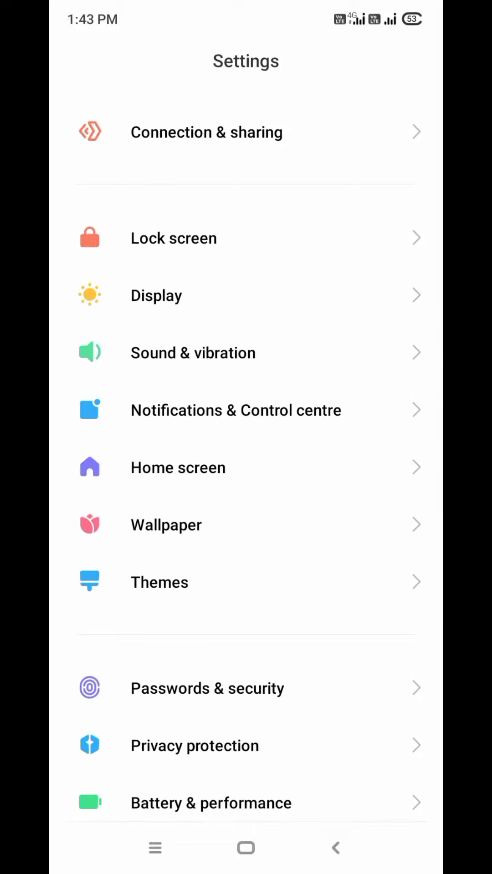
pyautogui.scroll(-3)
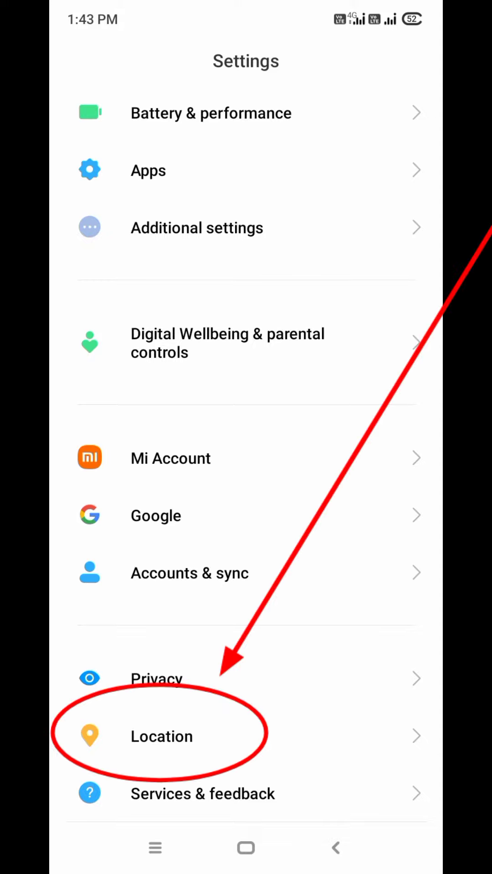
pyautogui.click(161, 736)
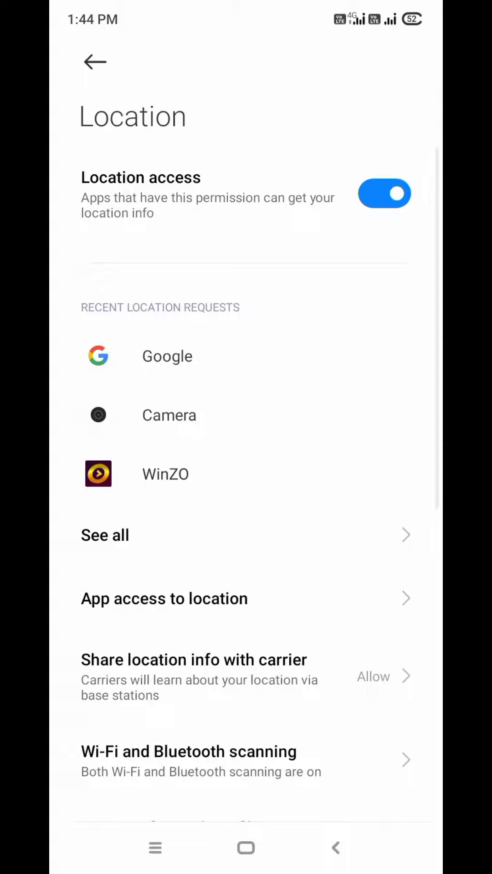
# Scroll through the Location page to reach Earthquake alerts.
pyautogui.scroll(-3)
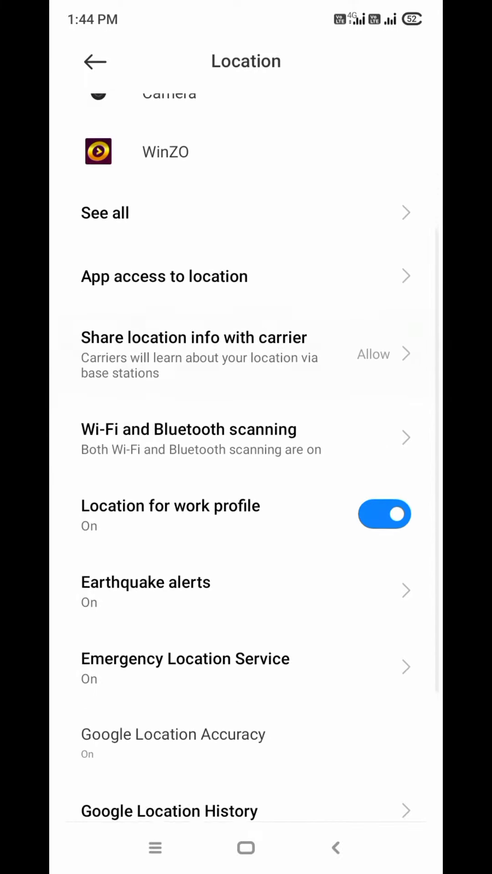
pyautogui.scroll(-3)
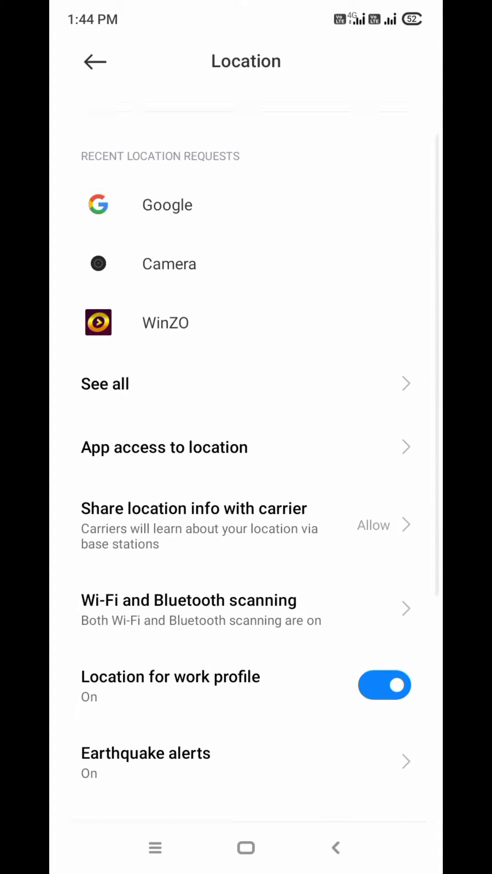
pyautogui.scroll(3)
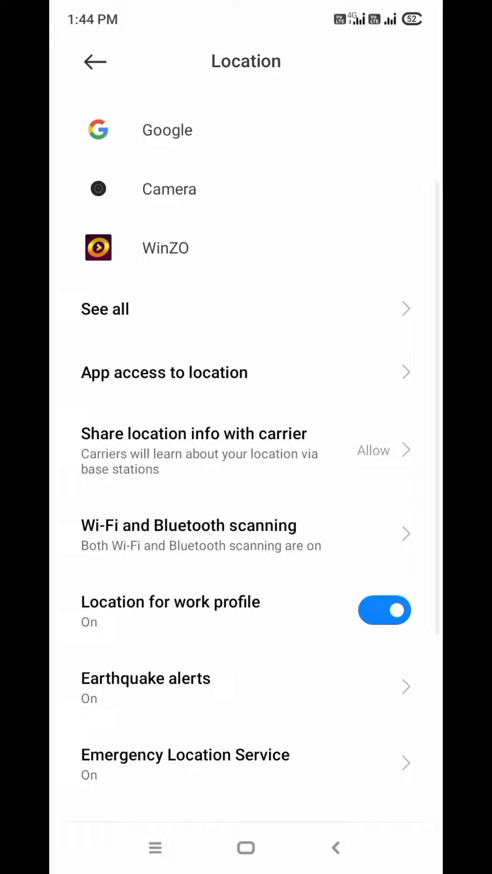
pyautogui.scroll(-3)
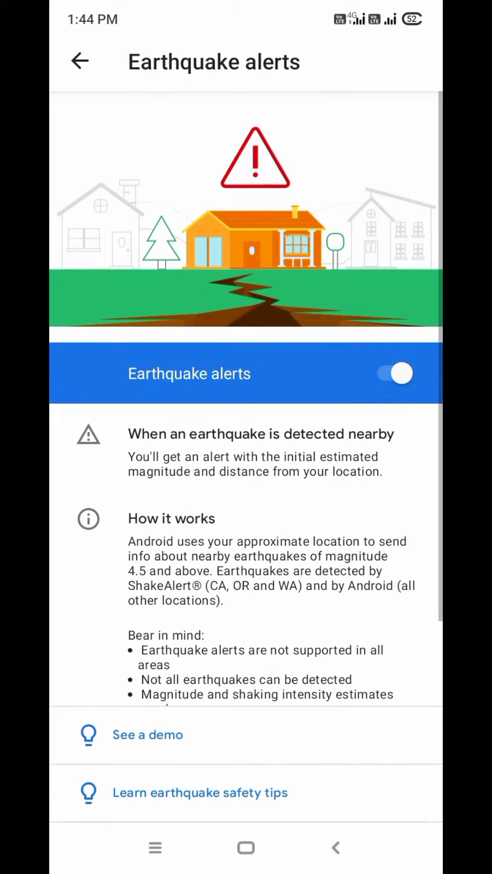
# Switch Earthquake alerts off and go back to Location settings.
pyautogui.click(392, 373)
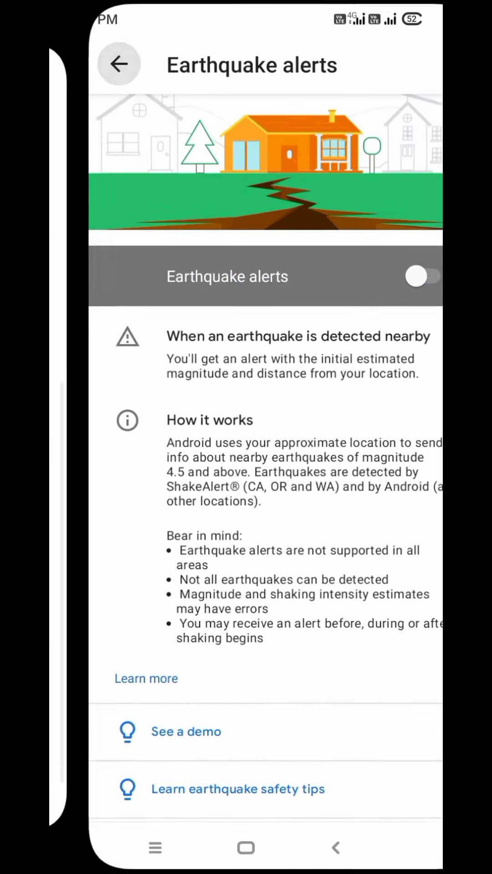
pyautogui.click(119, 63)
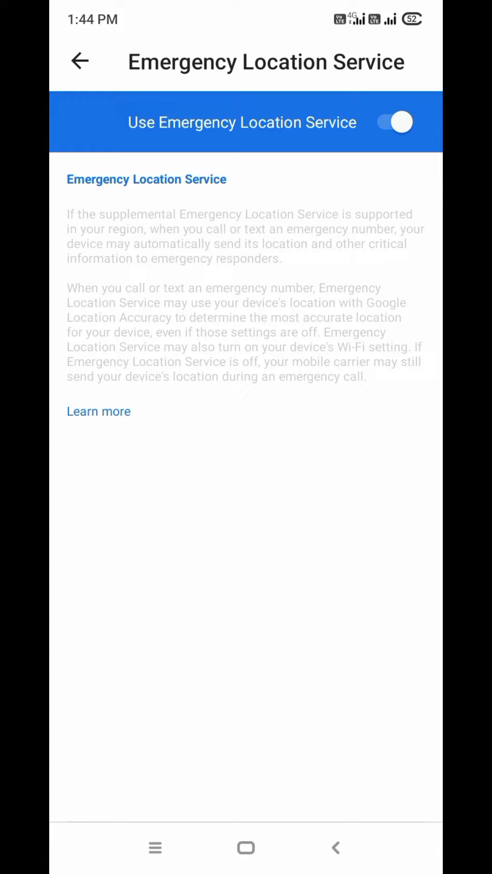
# Switch off Use Emergency Location Service and return to Location settings.
pyautogui.click(393, 122)
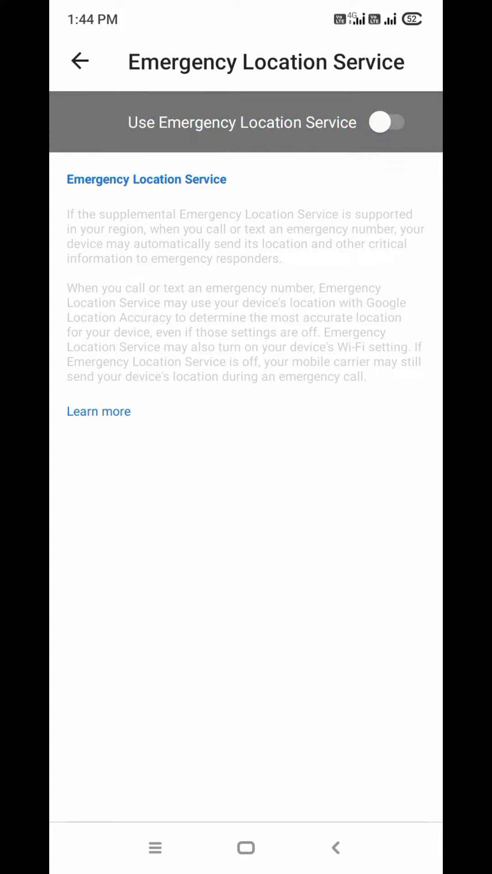
pyautogui.click(81, 62)
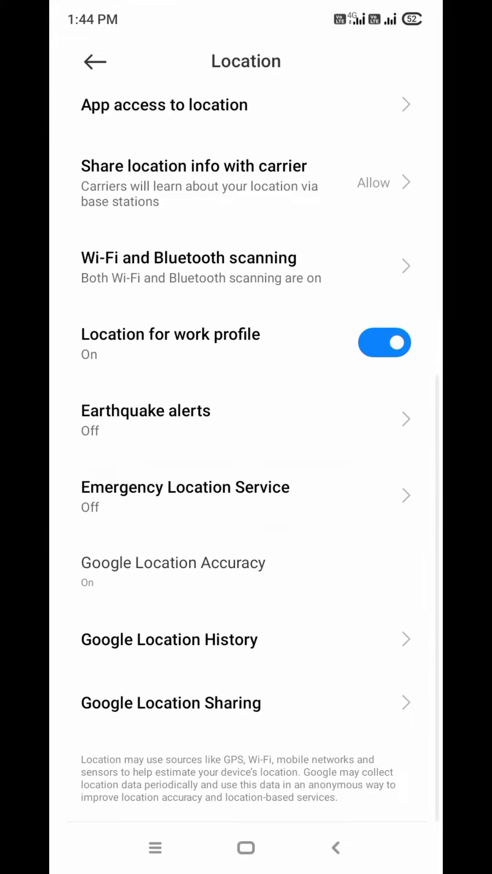
# Scroll the Location page to reach App access to location.
pyautogui.scroll(-3)
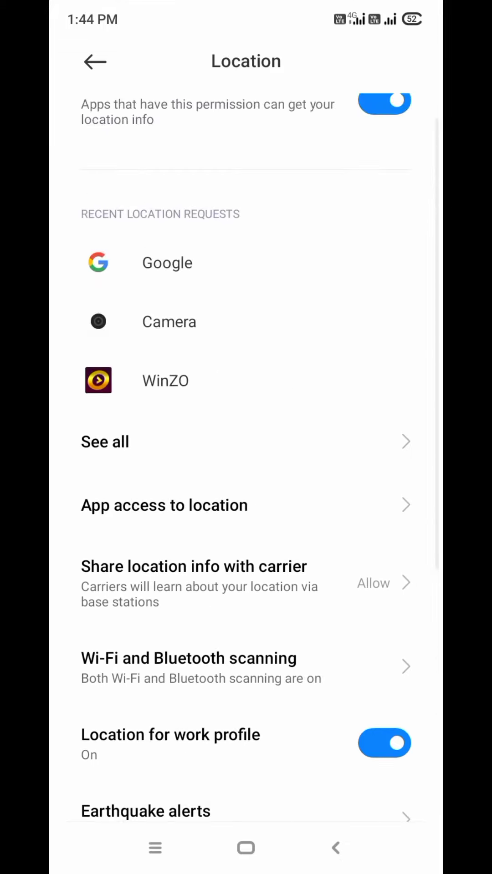
pyautogui.scroll(-3)
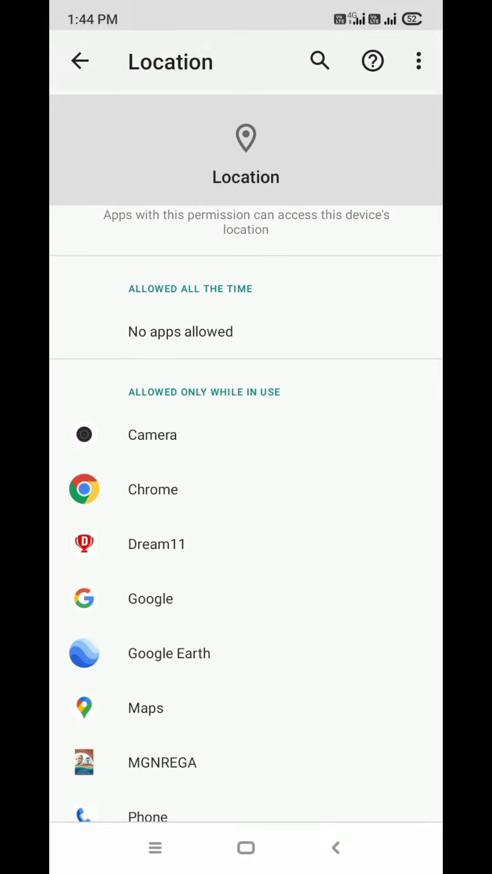
pyautogui.scroll(3)
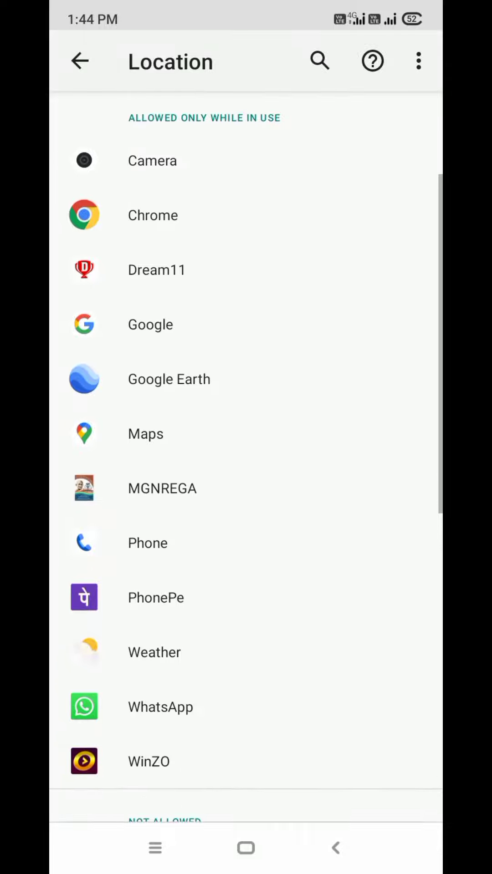
pyautogui.scroll(-3)
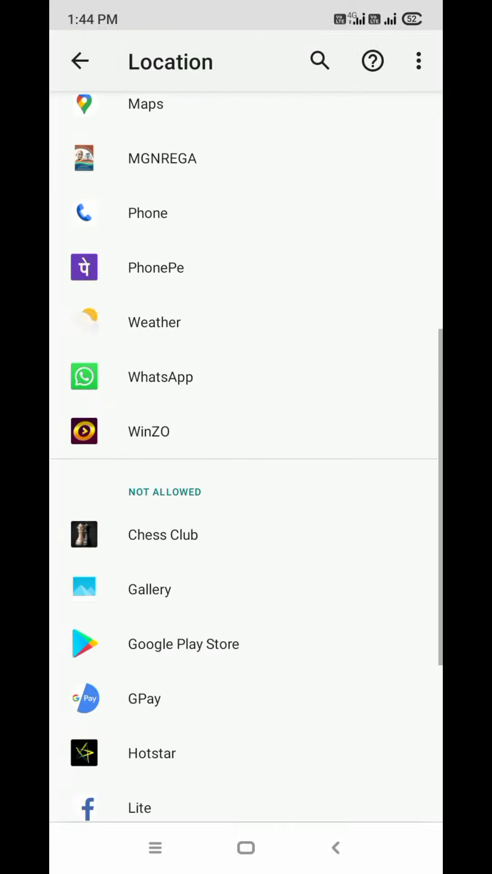